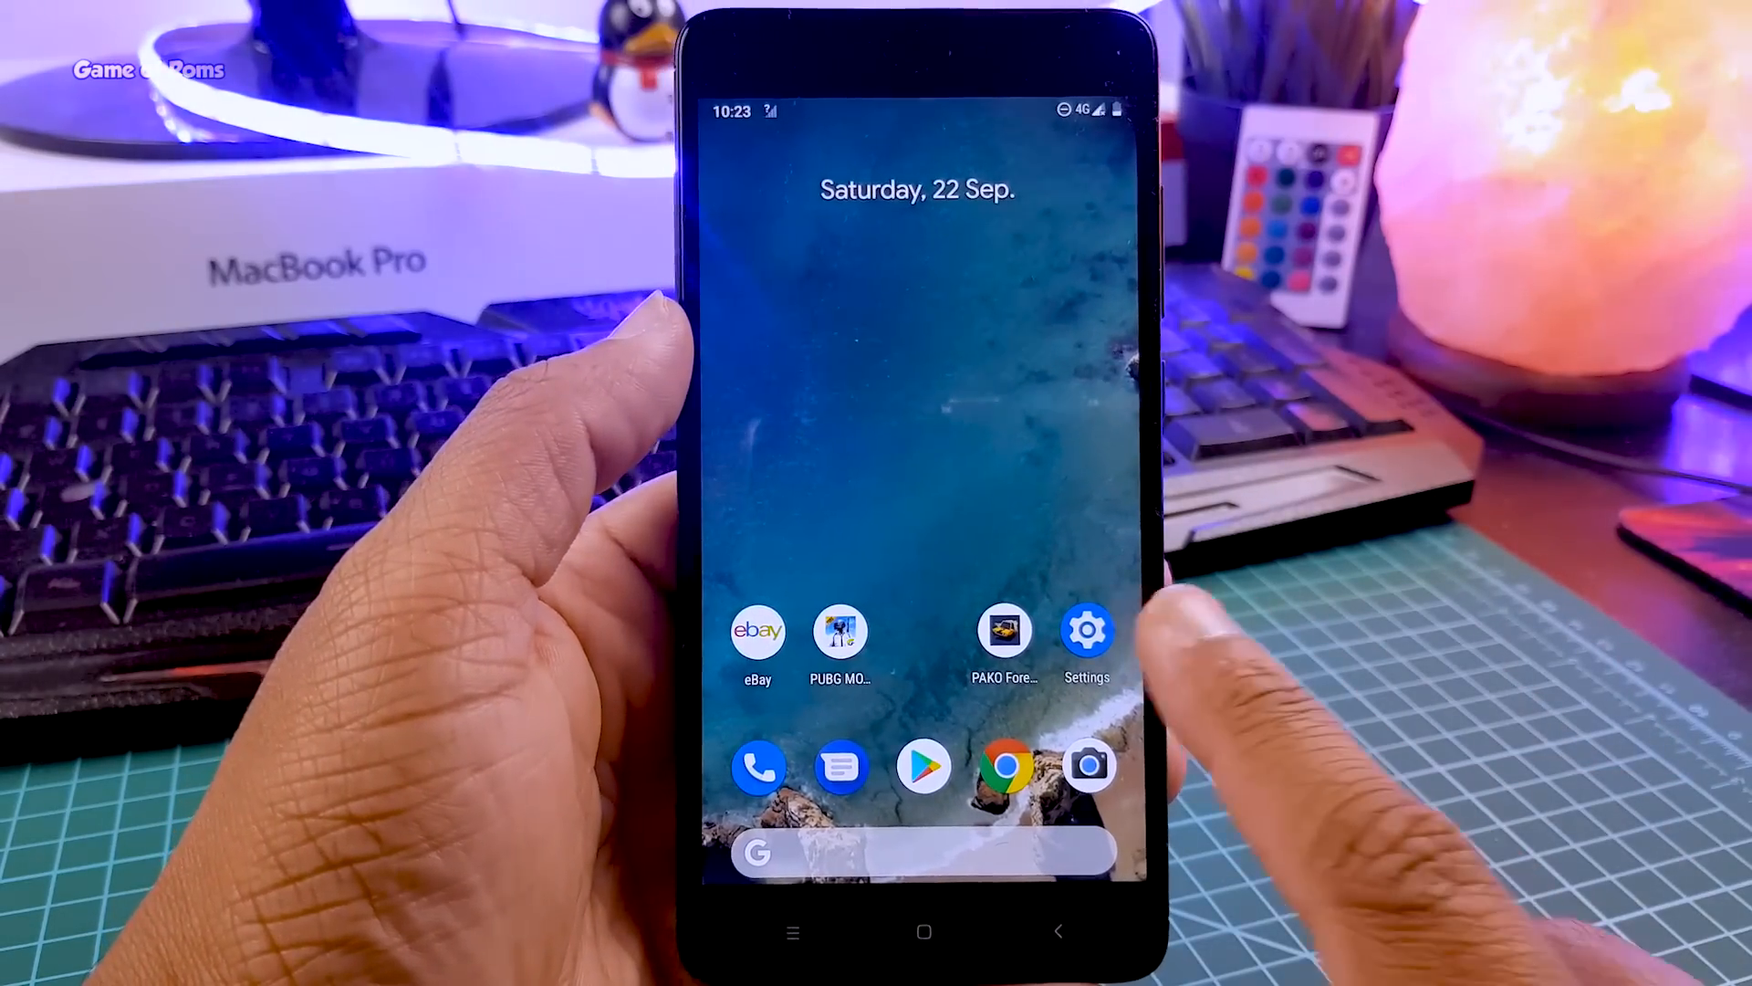
Navigate from Settings through System to the About phone page showing Redmi Note 4, Android 9.
click(1084, 629)
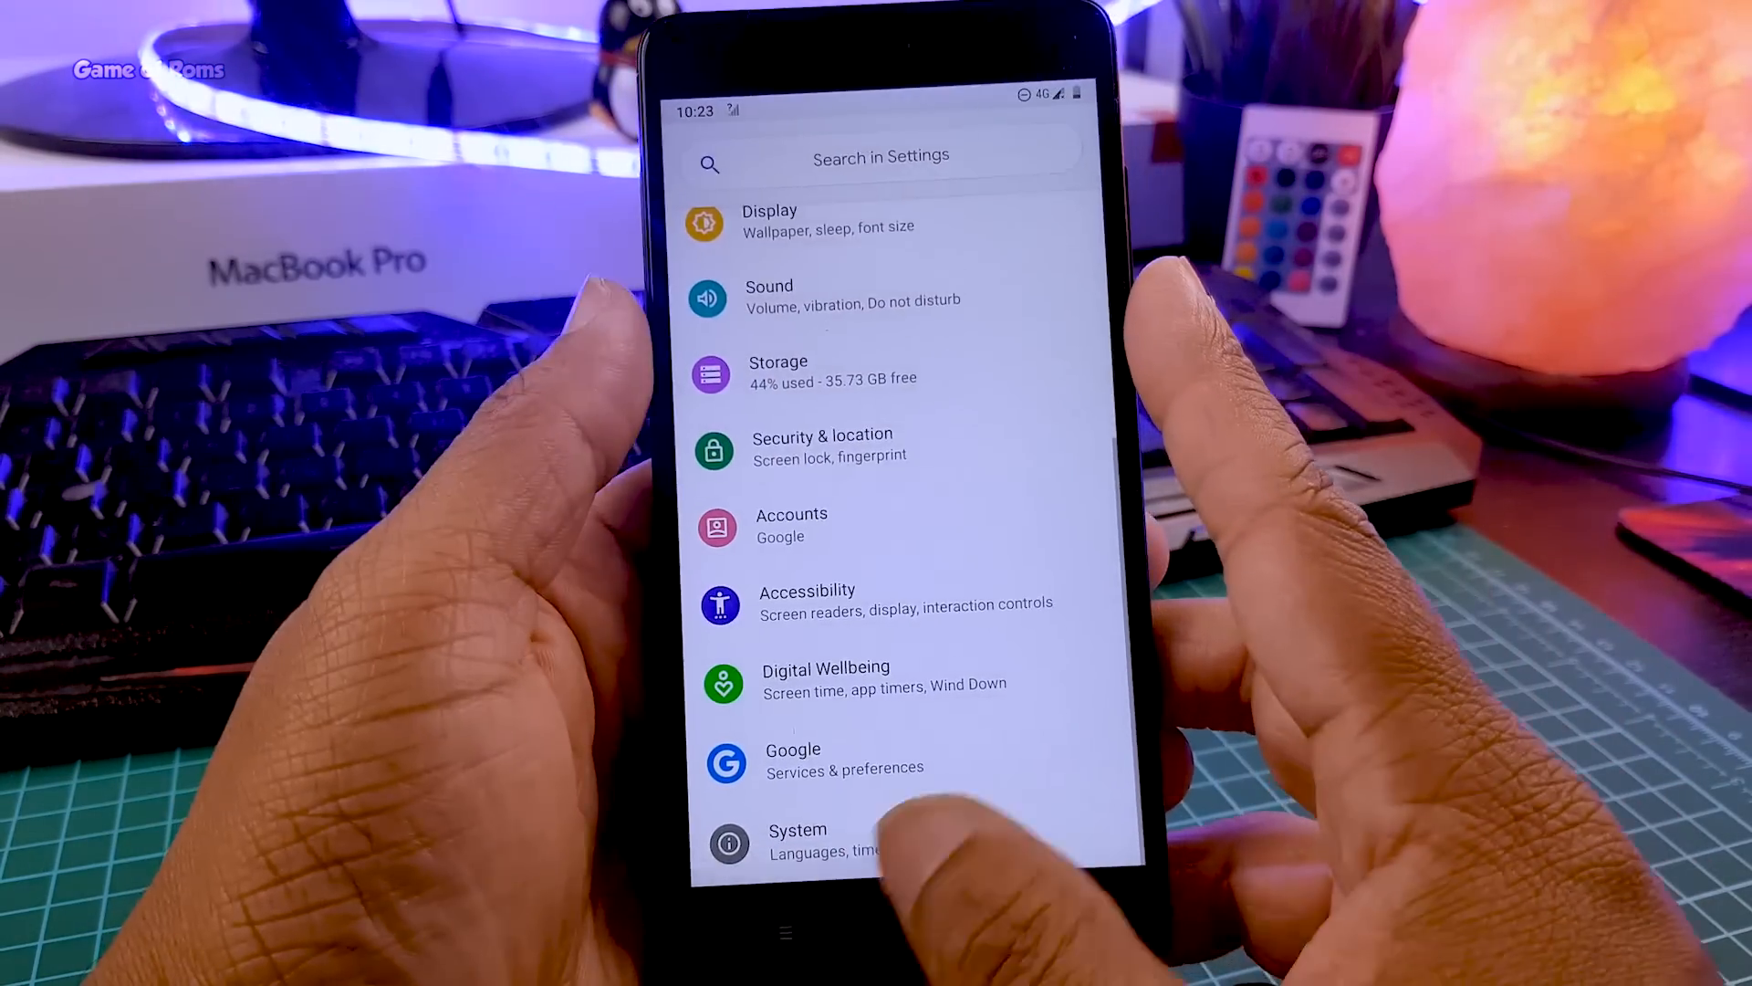
click(797, 840)
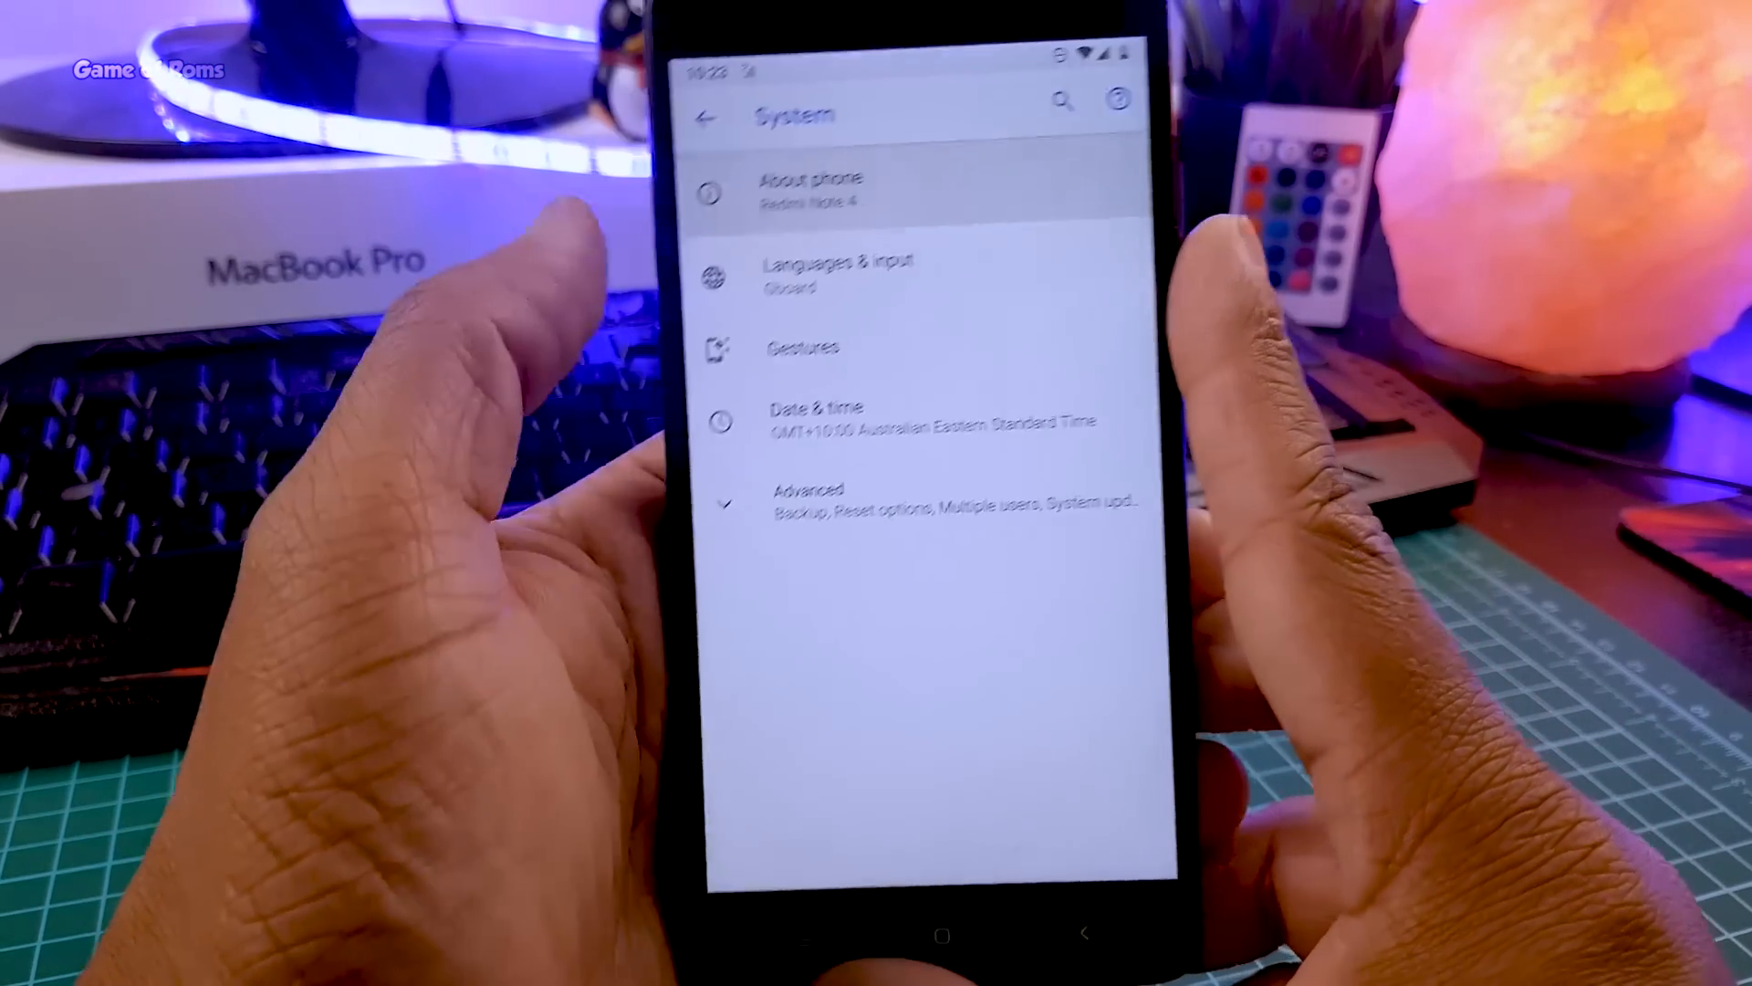
click(810, 188)
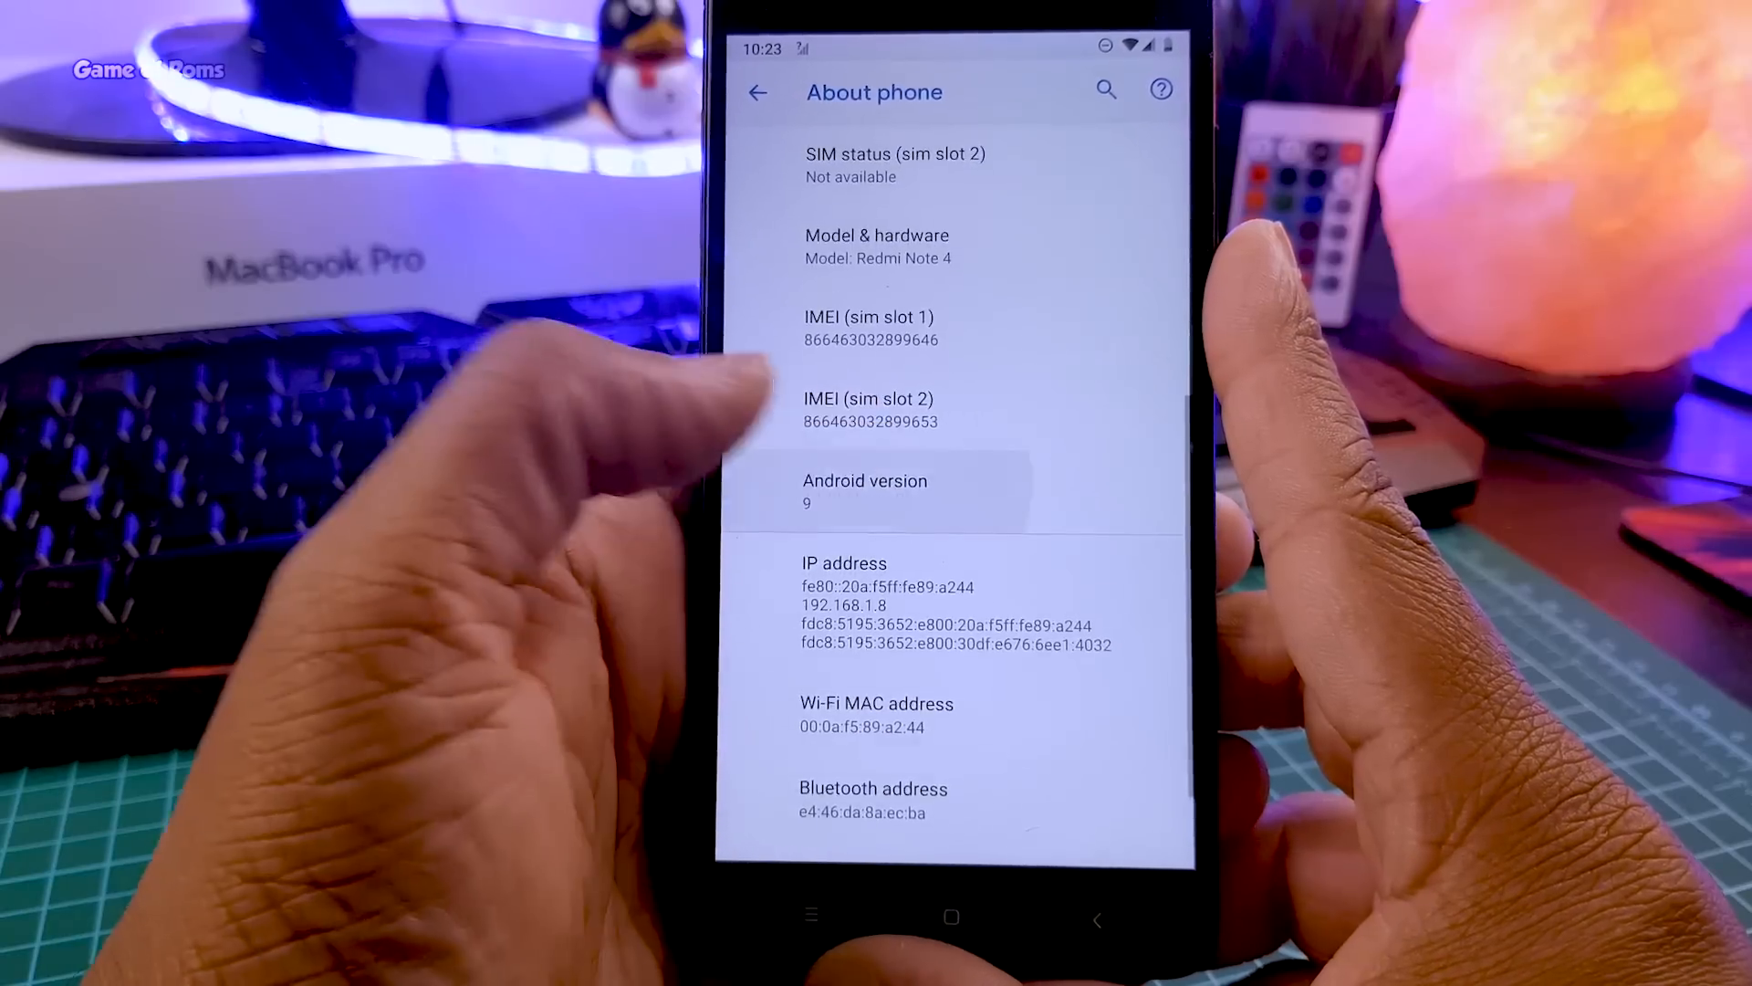
Return to the home screen and reopen Settings at its main list.
click(865, 491)
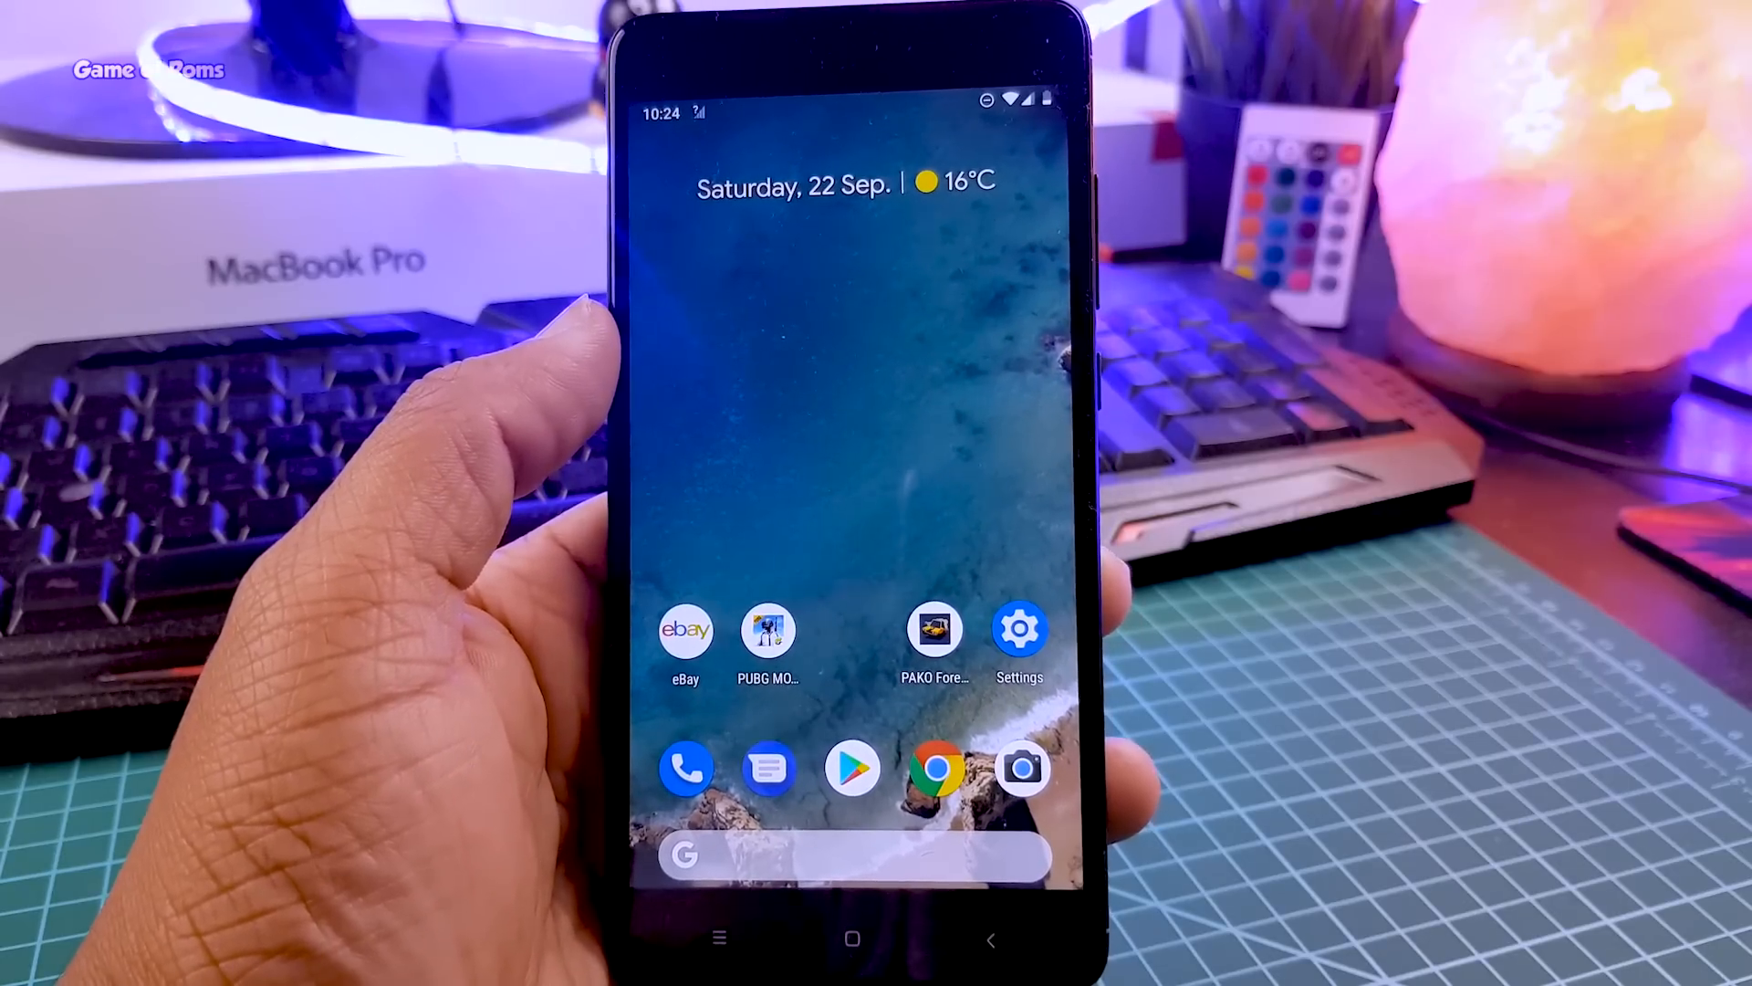
click(1018, 629)
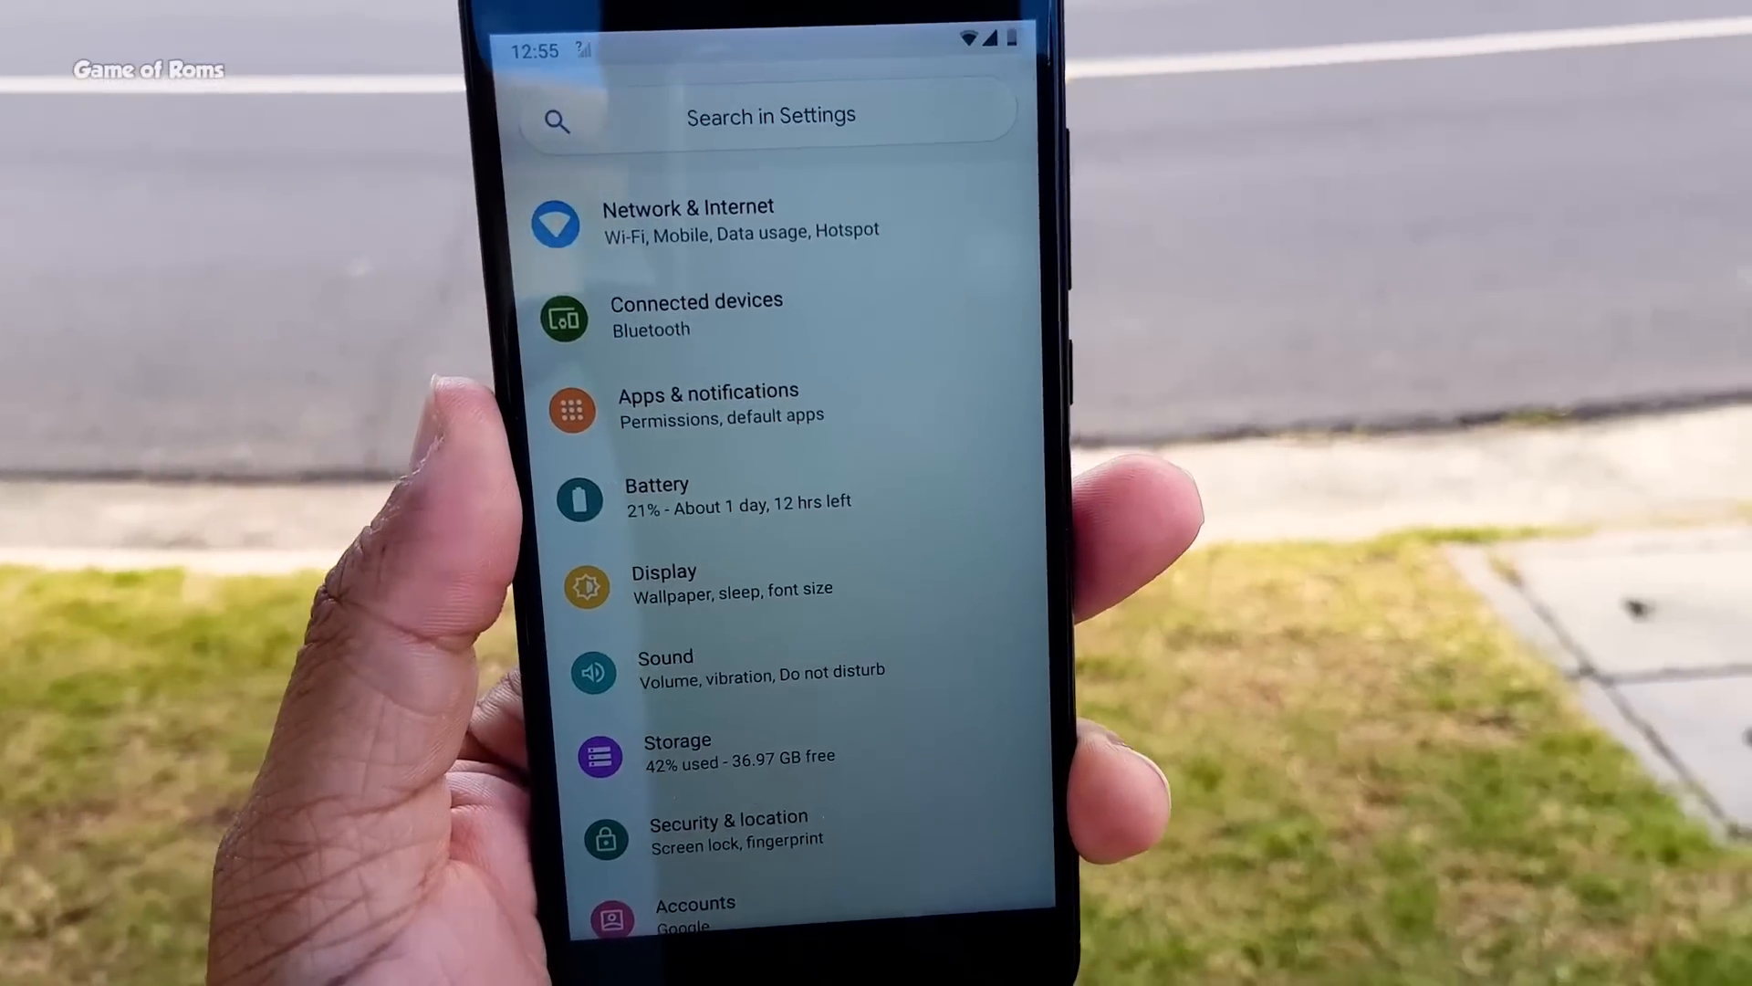